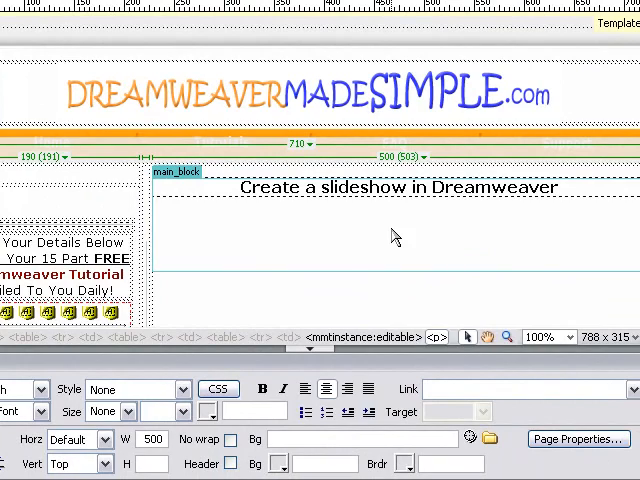
- Insert a Flash Image Viewer below the heading, saved as 'slideshow'
left_click(390, 225)
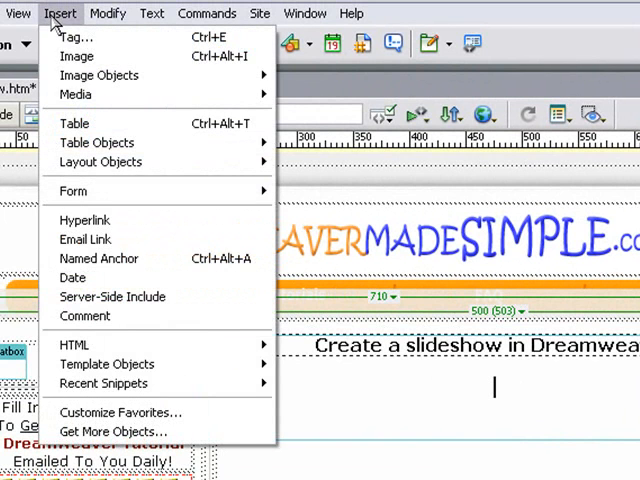
mouse_move(75, 94)
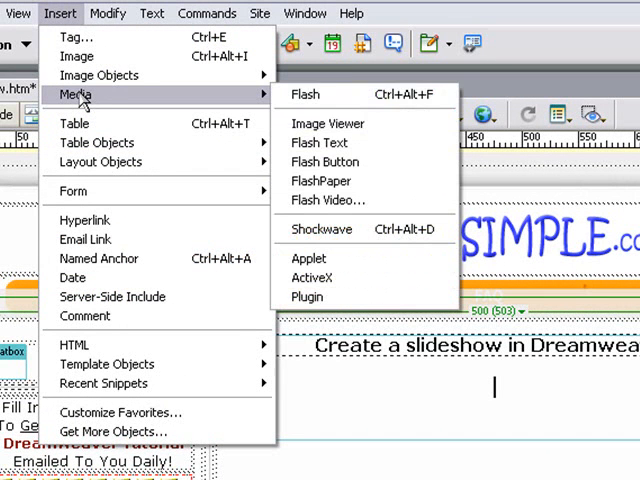
left_click(305, 94)
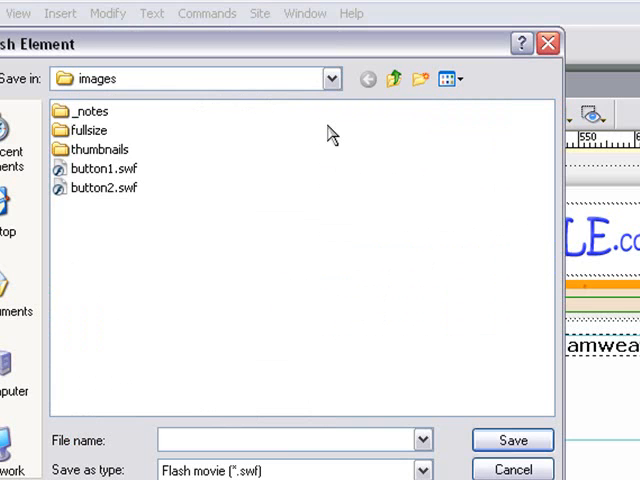
type("slideshow")
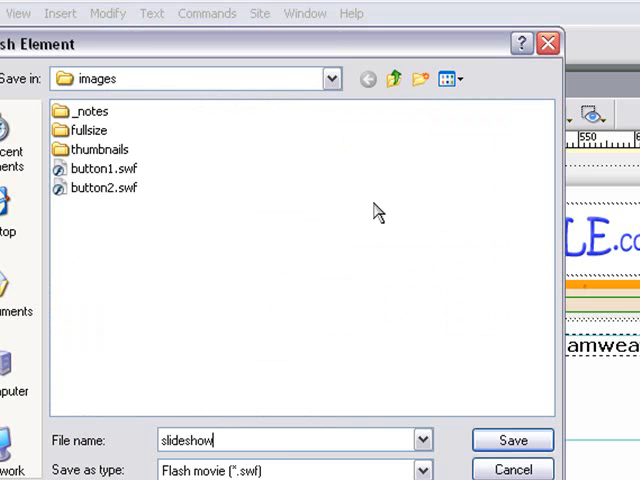
left_click(512, 440)
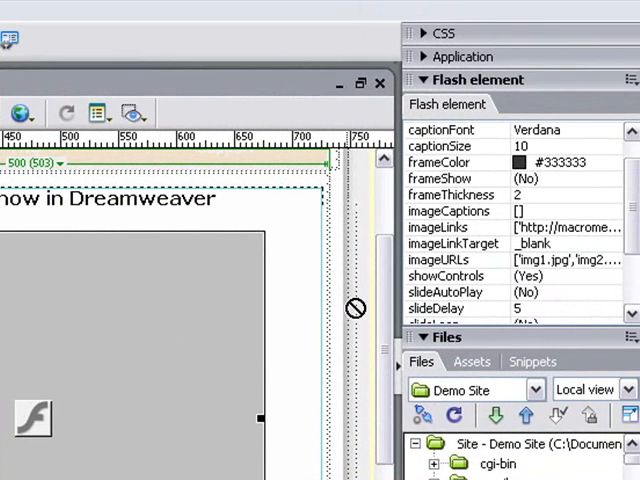
mouse_move(533, 92)
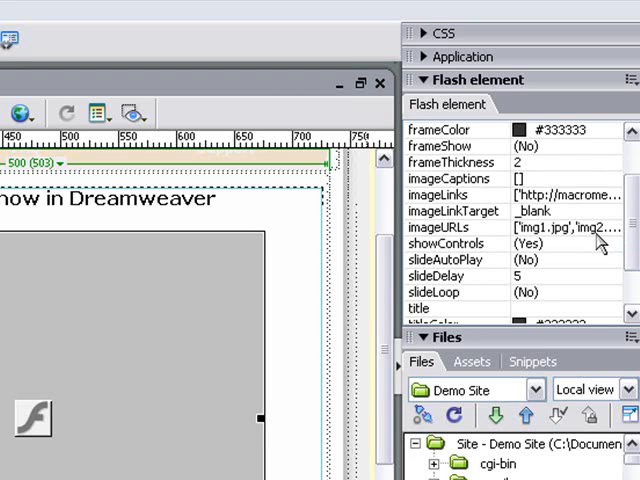
mouse_move(585, 238)
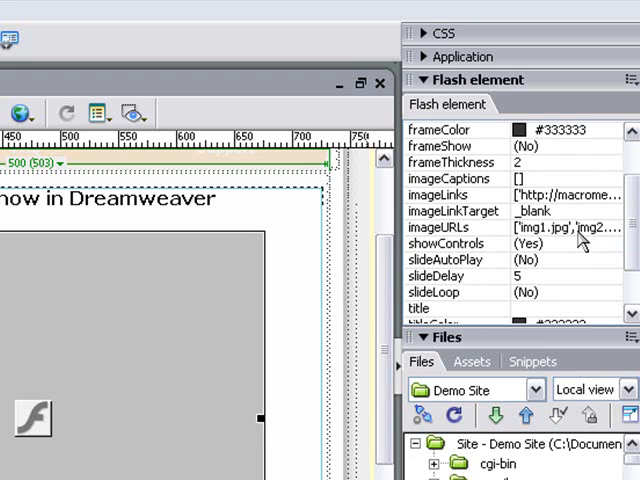
- Open the Edit 'imageURLs' Array dialog from the viewer's imageURLs property
left_click(565, 228)
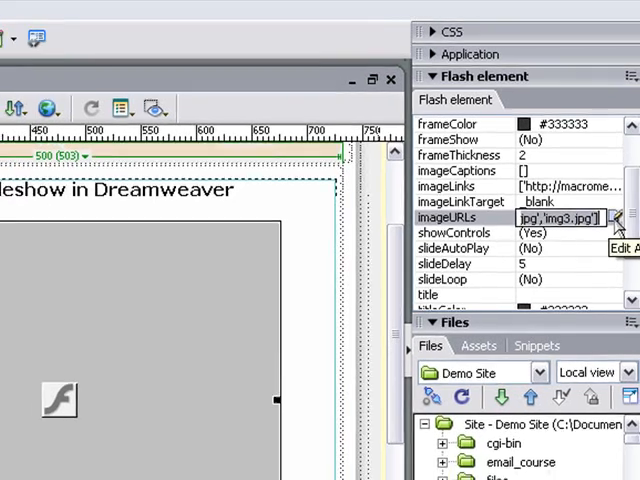
left_click(619, 217)
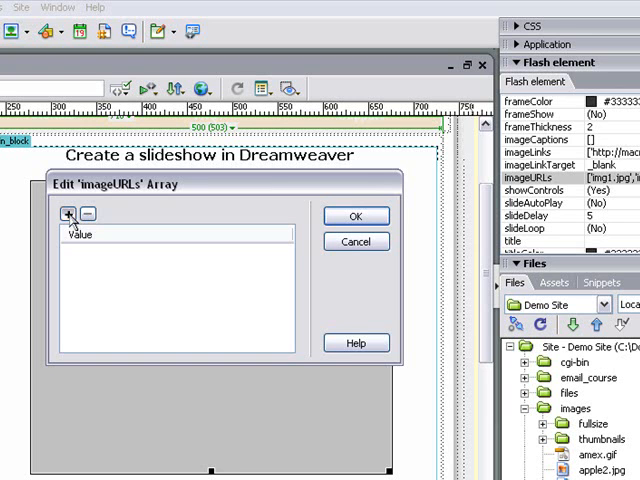
- Add images/DMS_Ebook_v1.jpg as the first image URL, browsing in Thumbnails view
left_click(68, 213)
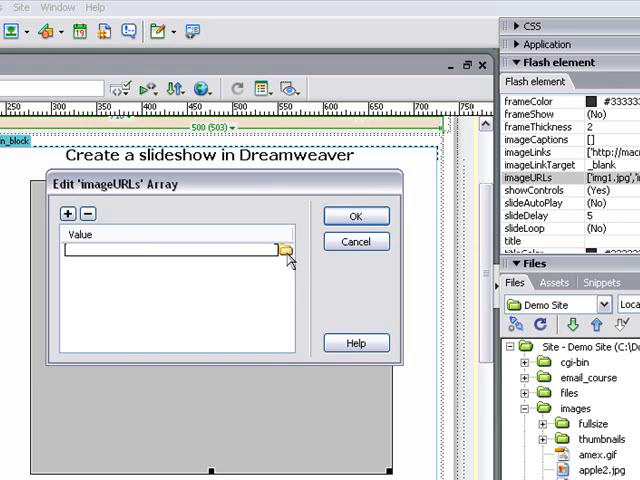
left_click(284, 250)
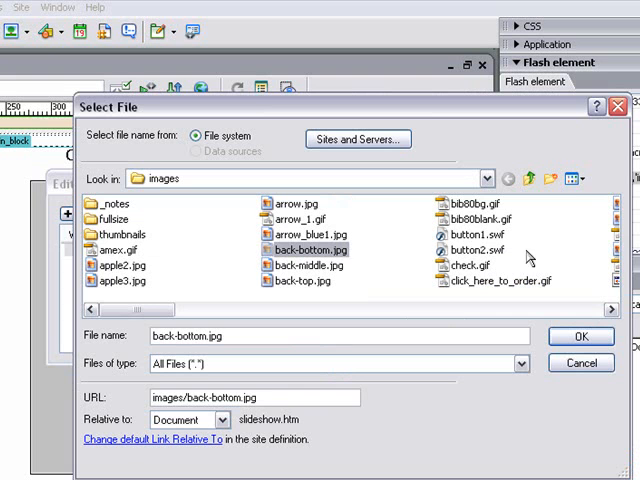
left_click(570, 178)
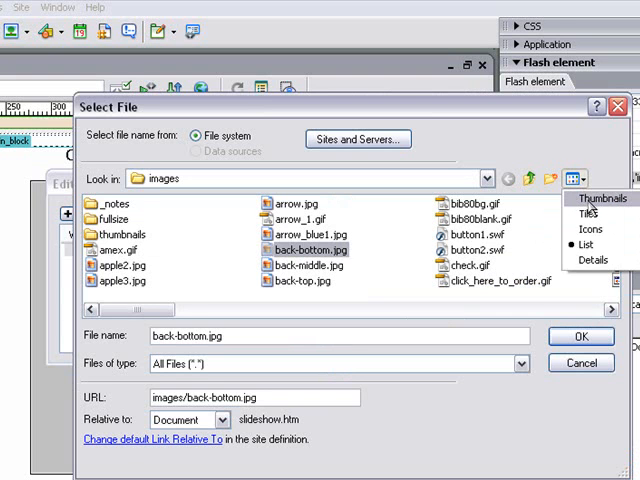
left_click(595, 198)
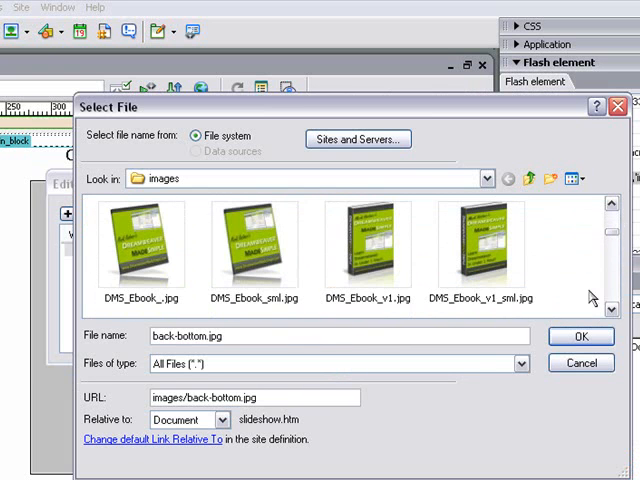
mouse_move(368, 240)
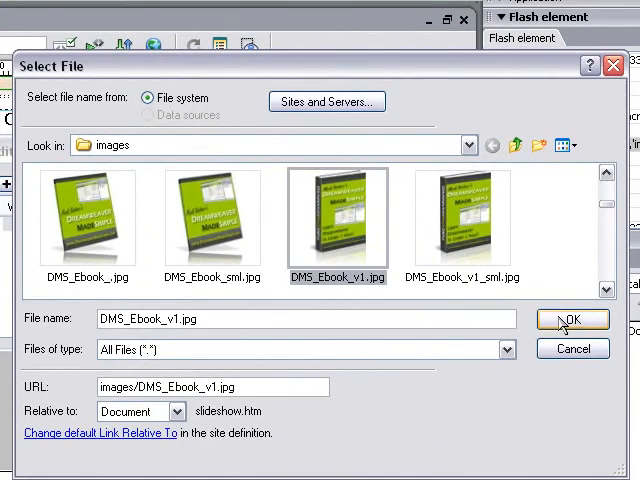
left_click(571, 319)
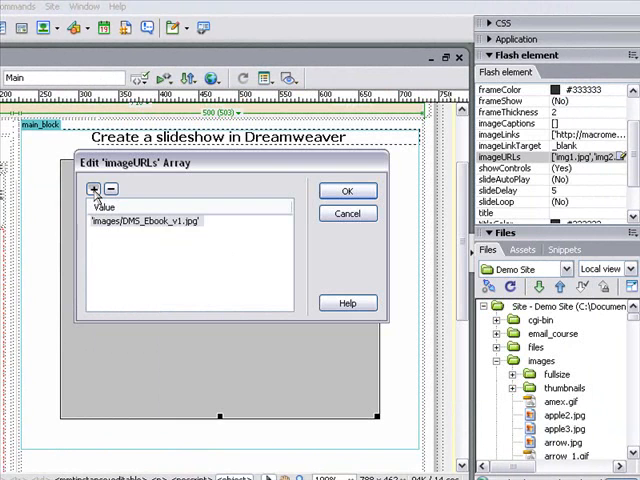
- Add set_sml.jpg as the second image in the list
left_click(93, 189)
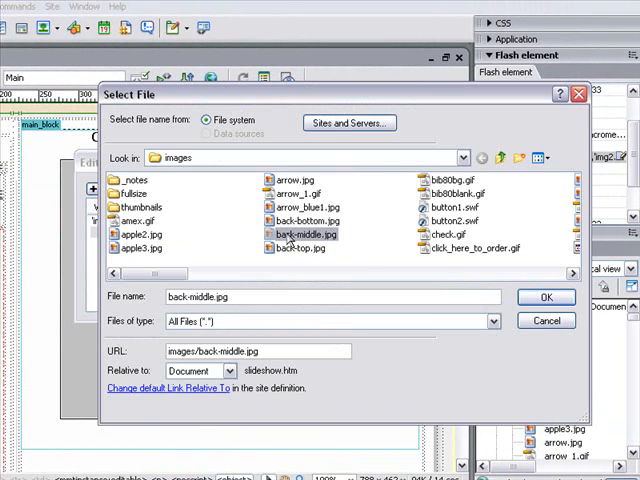
left_click(543, 157)
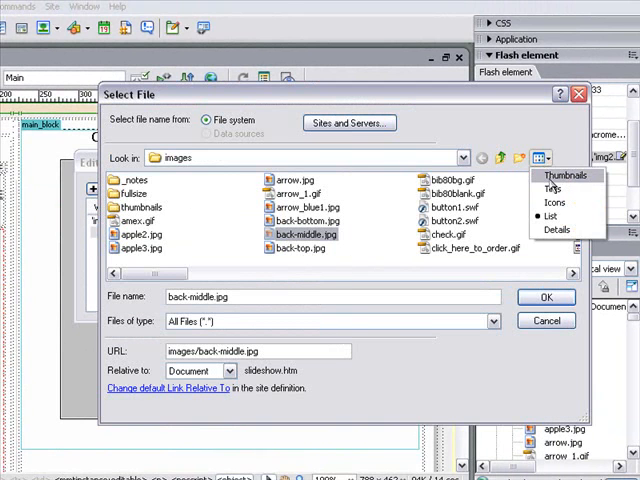
left_click(566, 175)
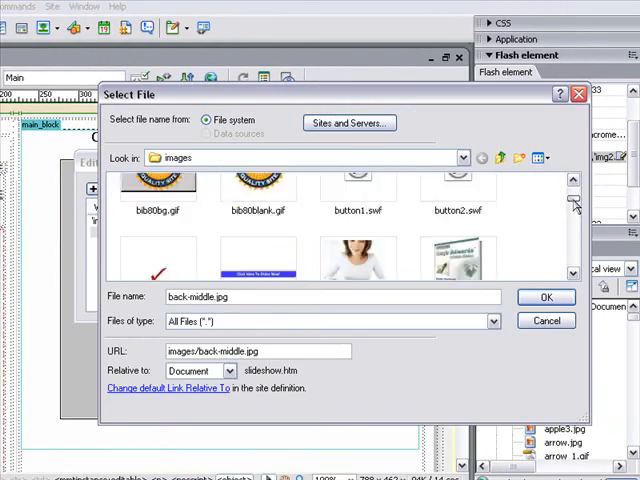
scroll("down", 3)
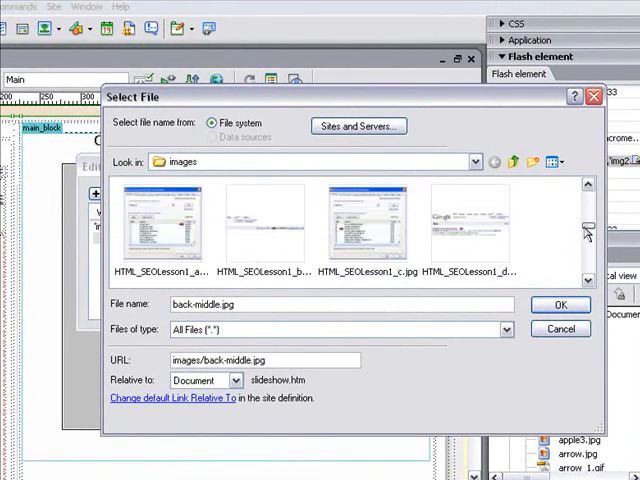
scroll("down", 3)
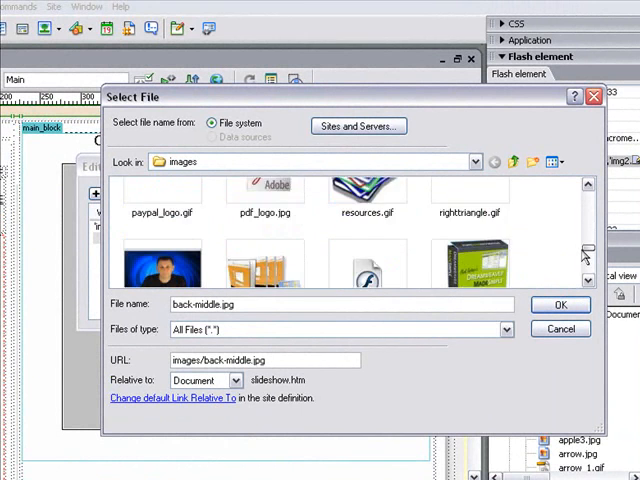
scroll("up", 3)
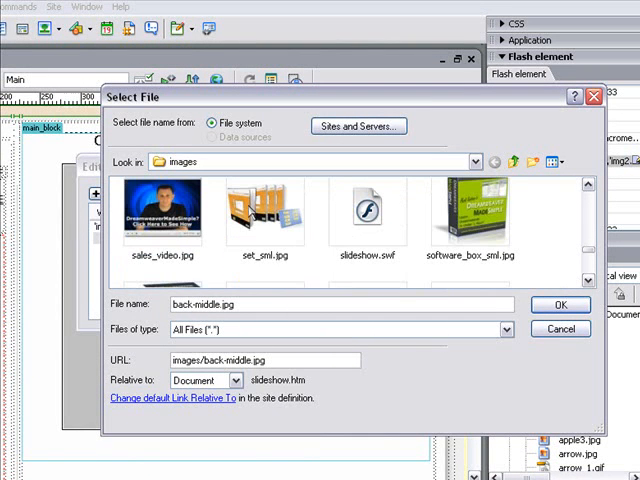
left_click(263, 210)
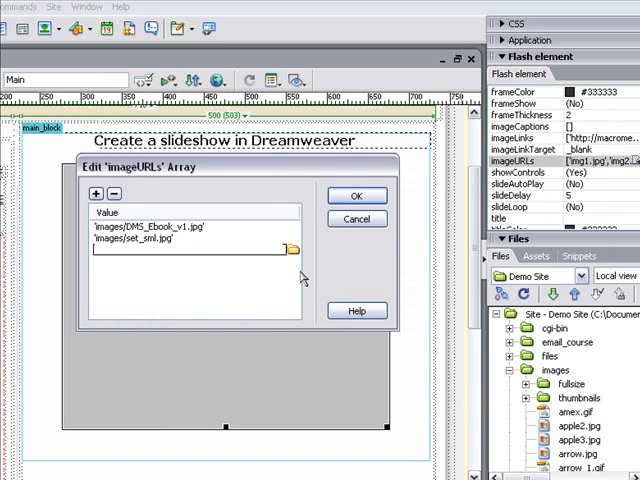
- Add software_box_smlx.gif as the third image and confirm the list
left_click(291, 249)
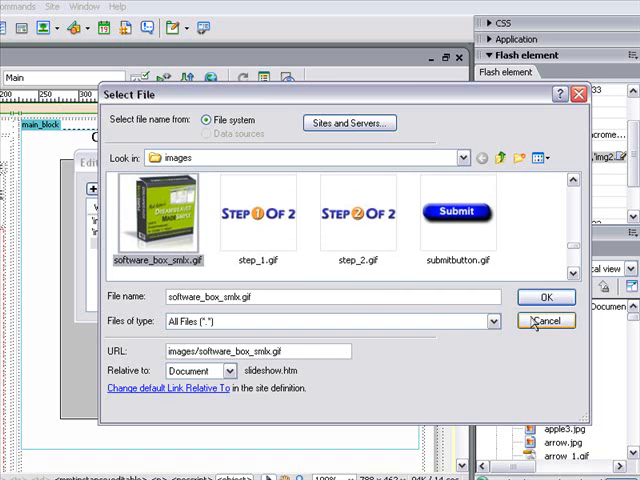
left_click(545, 297)
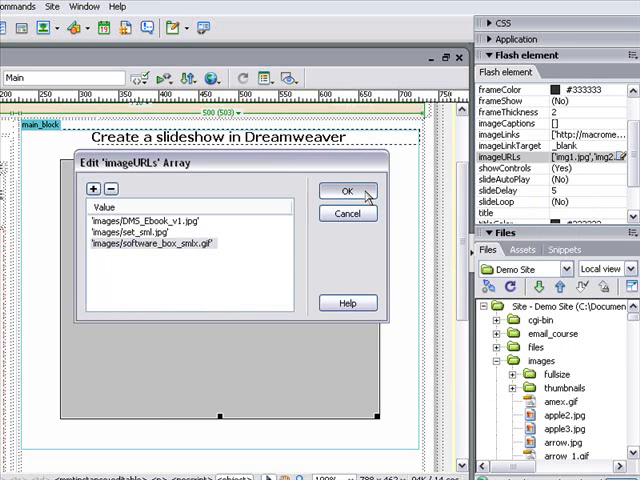
left_click(347, 191)
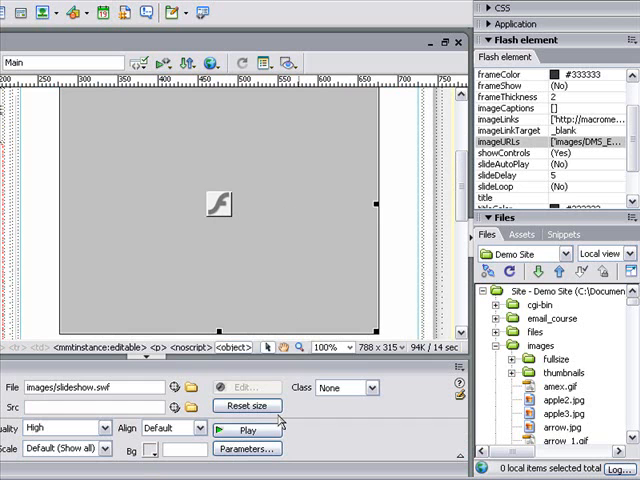
- Play the Flash slideshow in Design view to preview it
left_click(246, 430)
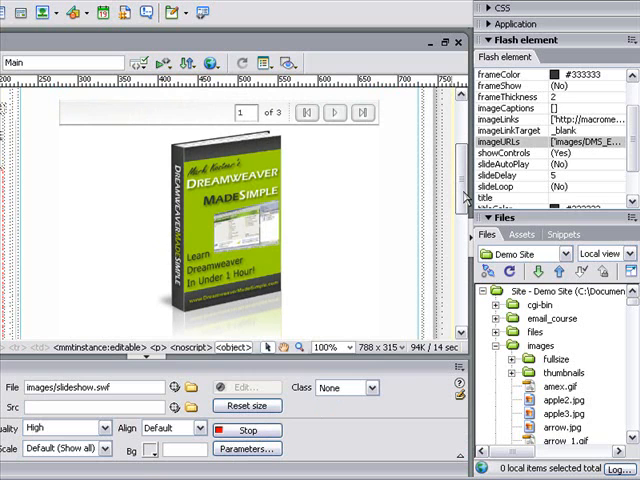
mouse_move(462, 197)
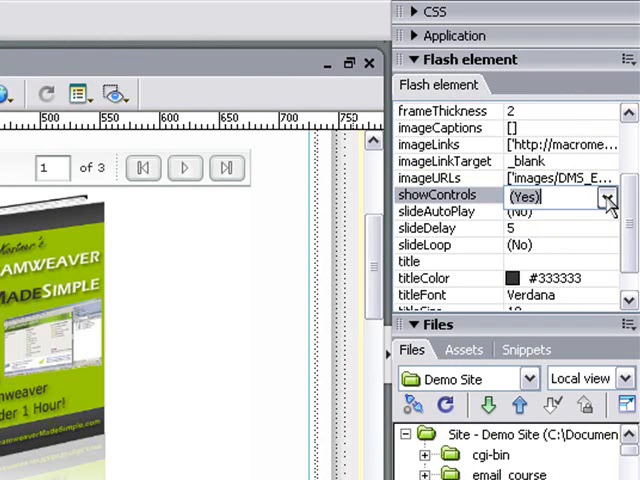
- Set showControls to No, slideLoop to Yes, and slideDelay to 3
left_click(607, 195)
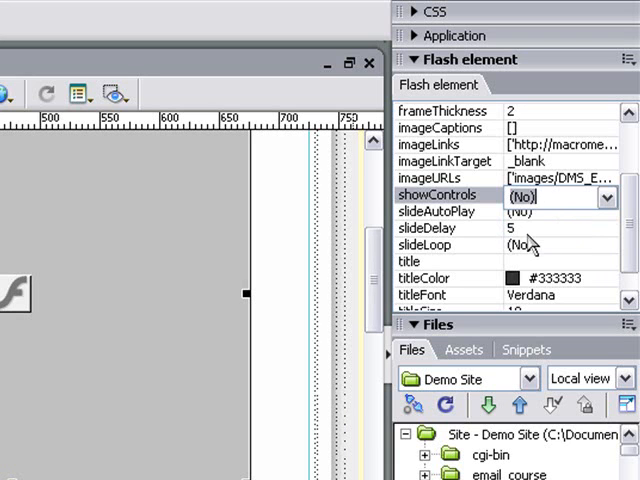
left_click(450, 211)
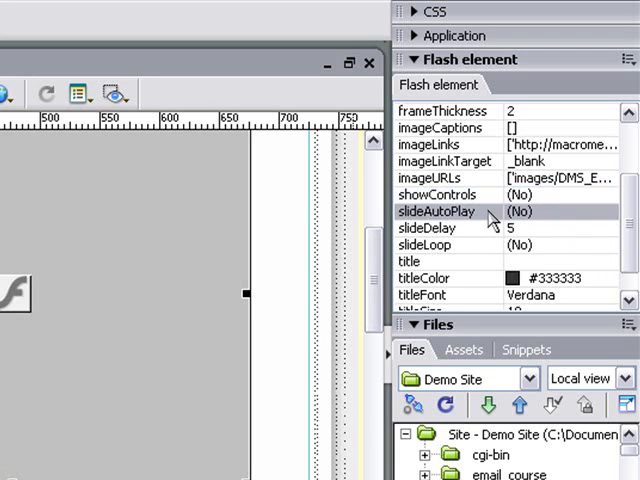
mouse_move(543, 224)
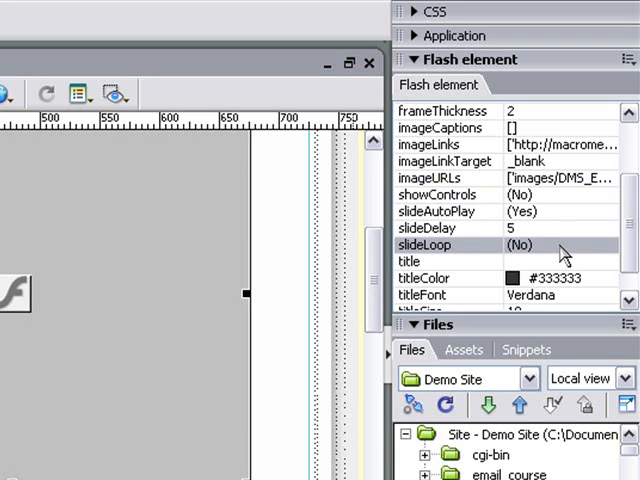
left_click(560, 245)
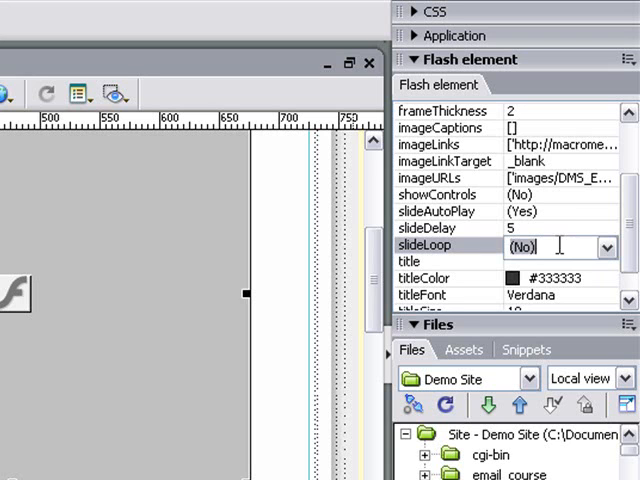
left_click(605, 246)
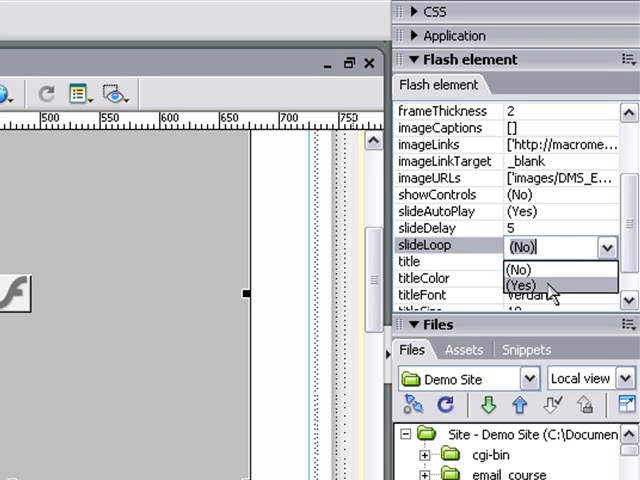
left_click(520, 287)
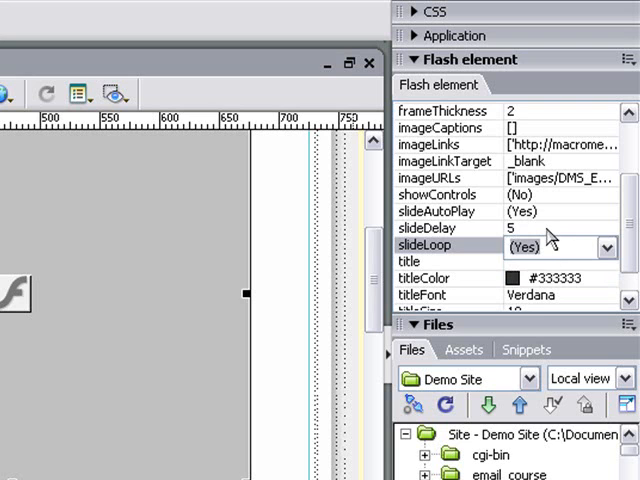
left_click(560, 227)
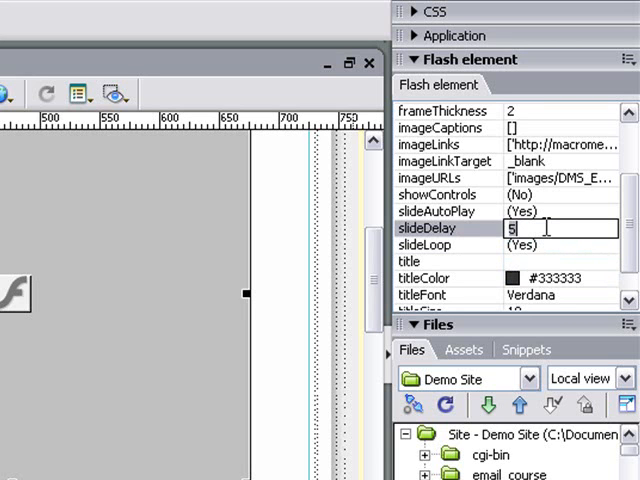
type("3")
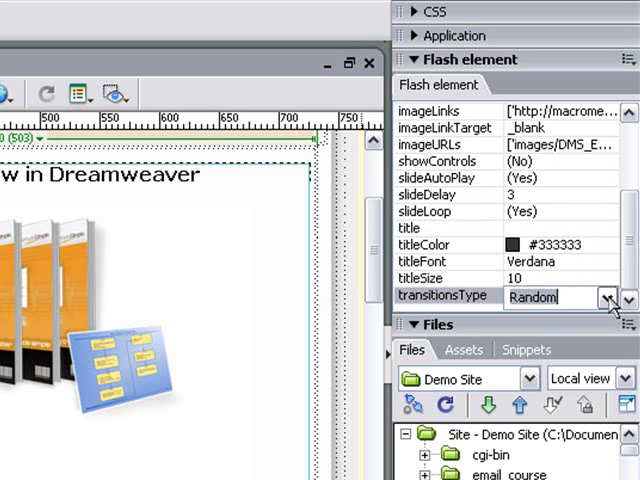
- Set transitionsType to Fade and play the slideshow in the page
left_click(609, 296)
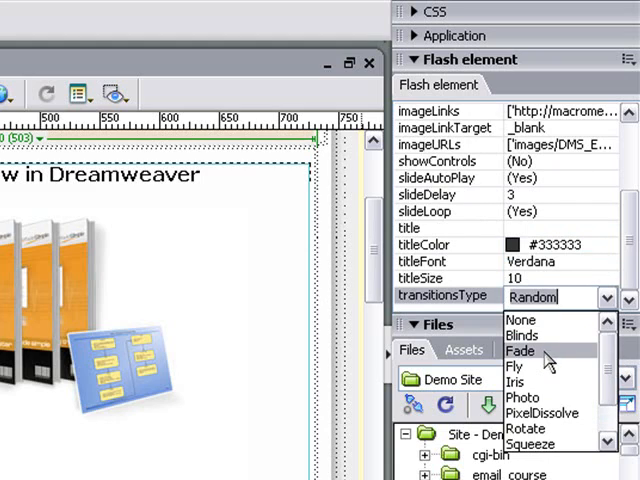
left_click(520, 351)
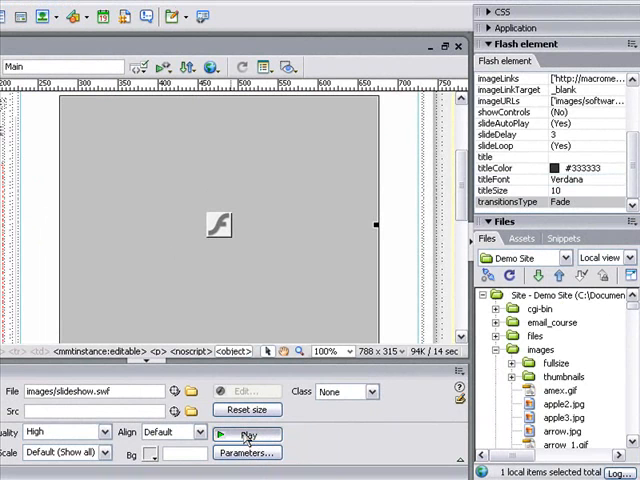
left_click(247, 434)
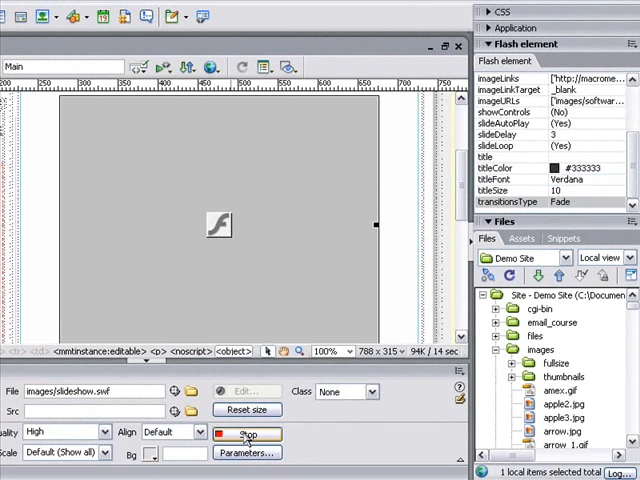
left_click(246, 434)
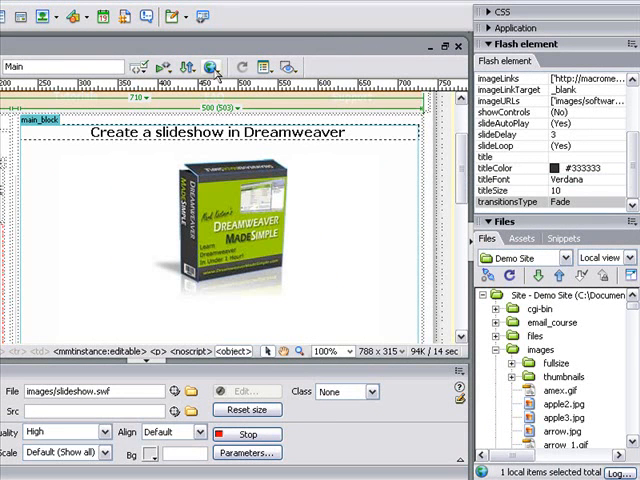
- Start Preview in Browser and accept saving slideshow.htm
left_click(216, 68)
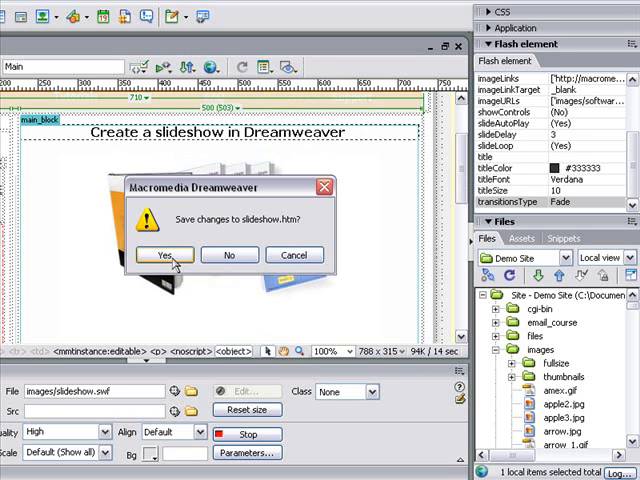
left_click(163, 254)
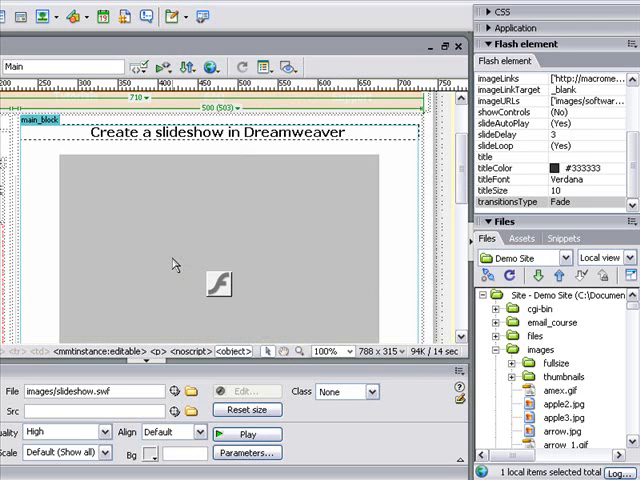